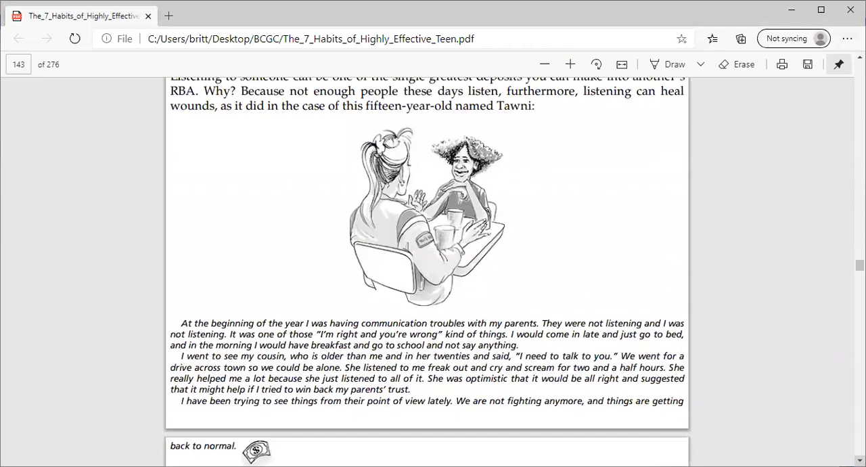
{"action": "scroll", "scroll_direction": "down", "scroll_amount": 3}
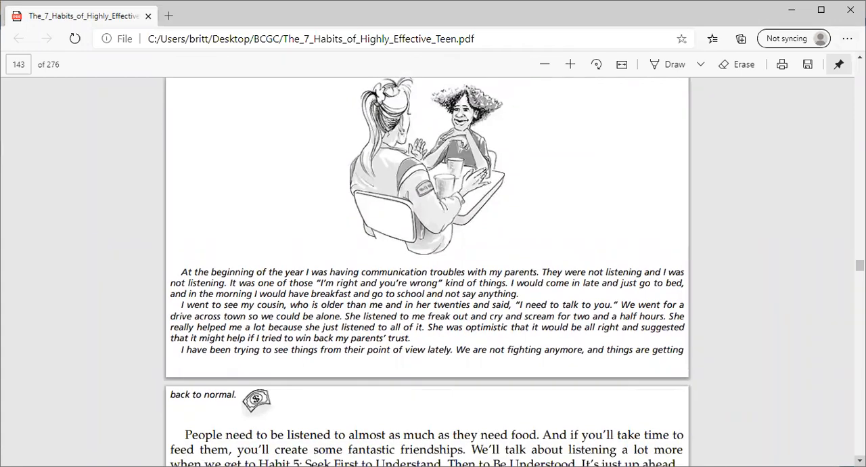
{"action": "scroll", "scroll_direction": "down", "scroll_amount": 3}
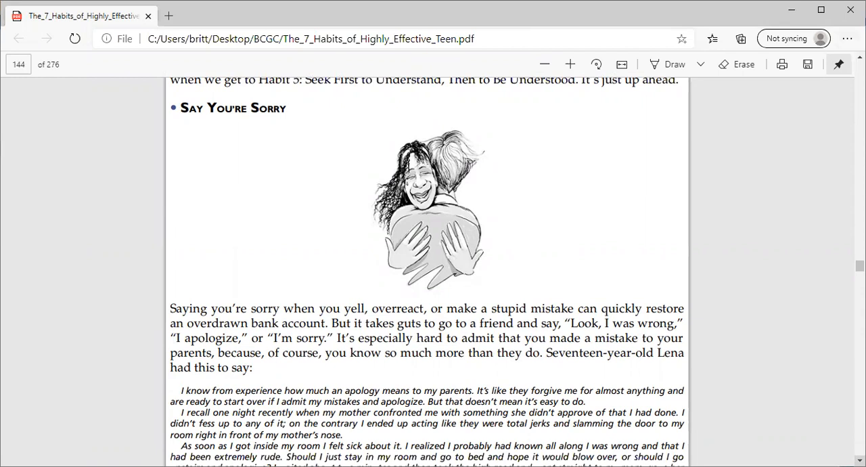
{"action": "scroll", "scroll_direction": "down", "scroll_amount": 3}
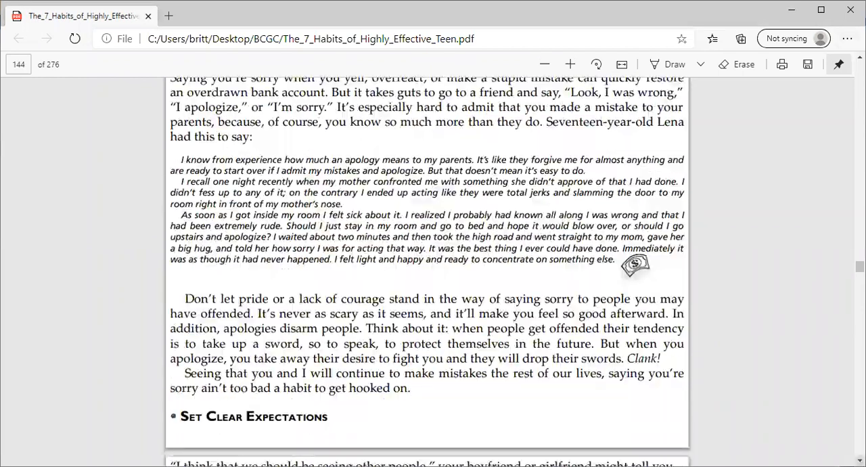
{"action": "scroll", "scroll_direction": "down", "scroll_amount": 3}
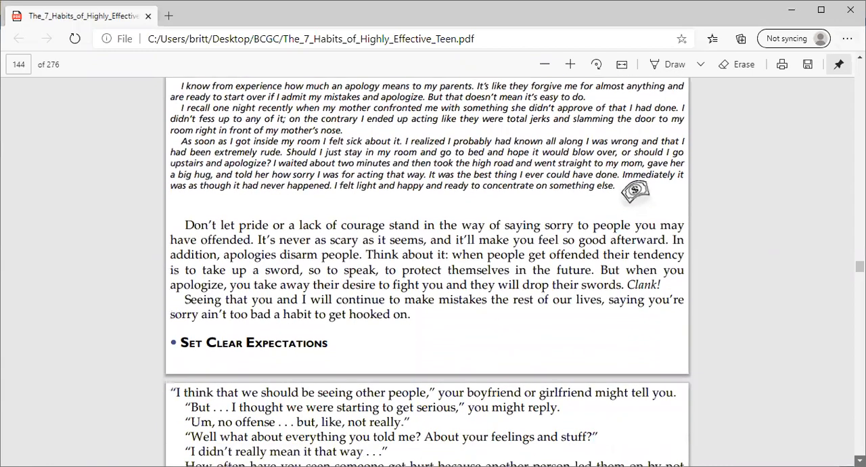
{"action": "scroll", "scroll_direction": "down", "scroll_amount": 3}
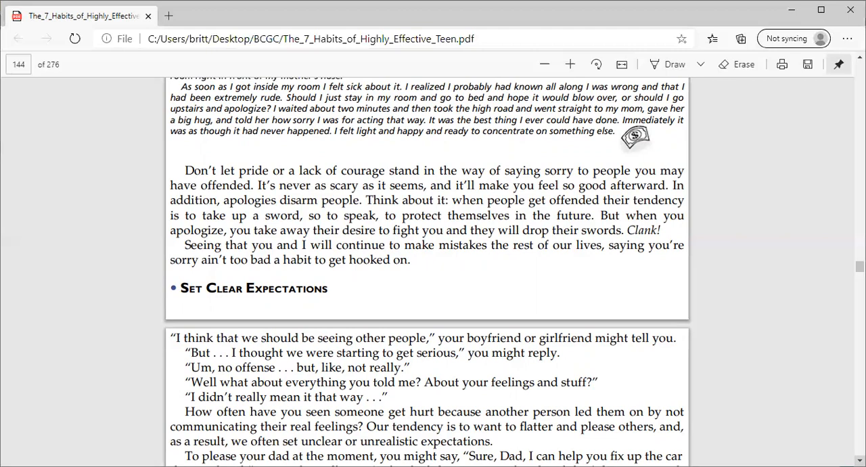
{"action": "scroll", "scroll_direction": "down", "scroll_amount": 3}
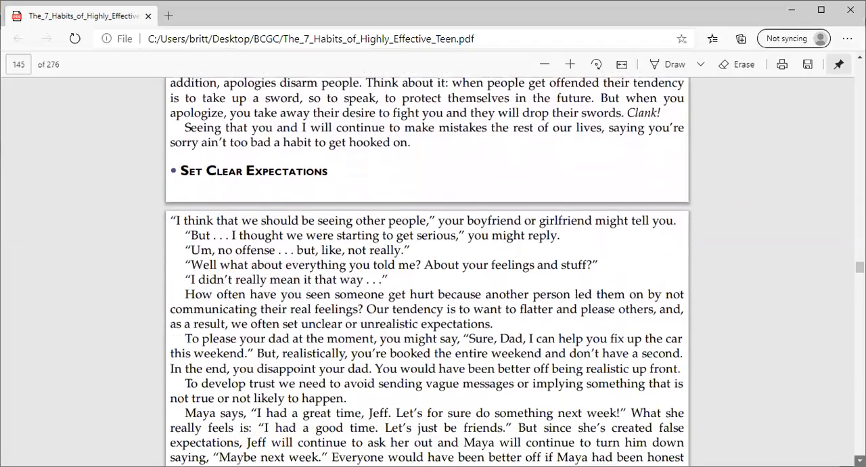
{"action": "scroll", "scroll_direction": "down", "scroll_amount": 3}
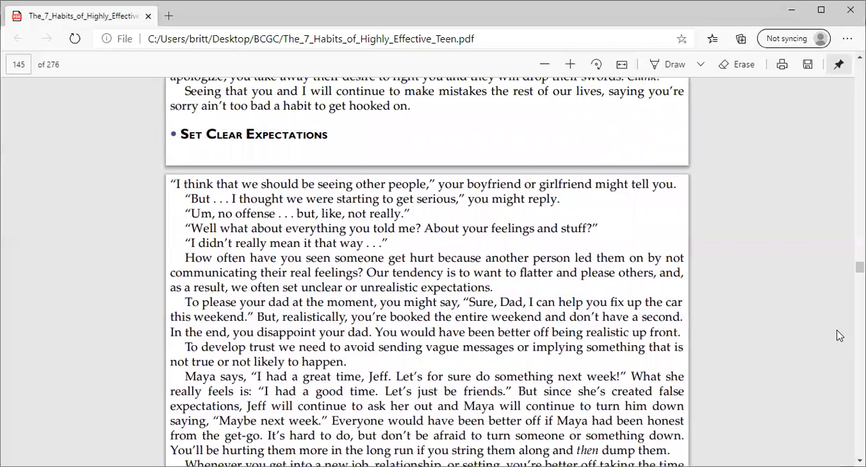
{"action": "scroll", "scroll_direction": "down", "scroll_amount": 3}
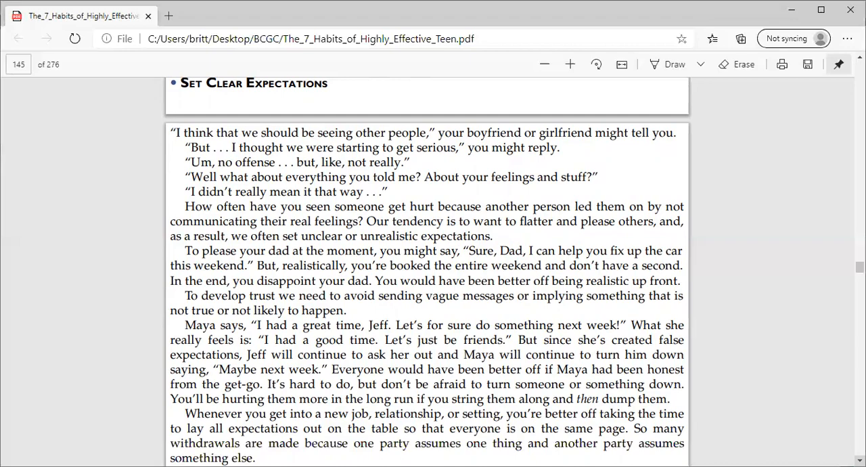
{"action": "scroll", "scroll_direction": "down", "scroll_amount": 3}
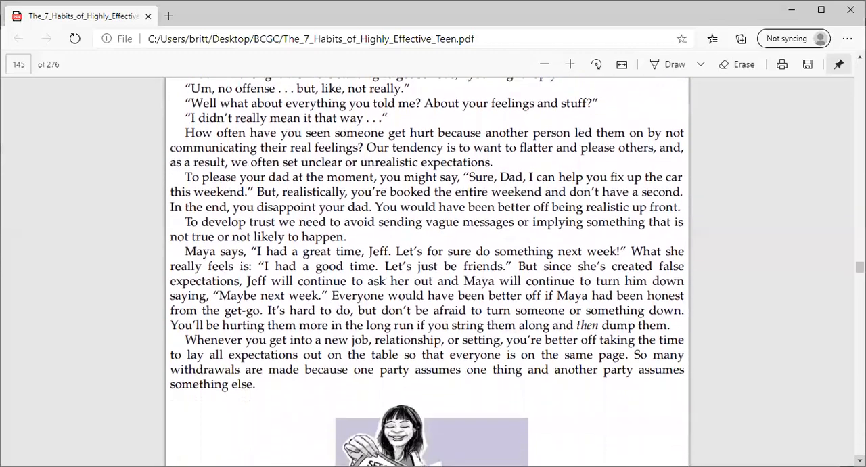
{"action": "scroll", "scroll_direction": "down", "scroll_amount": 3}
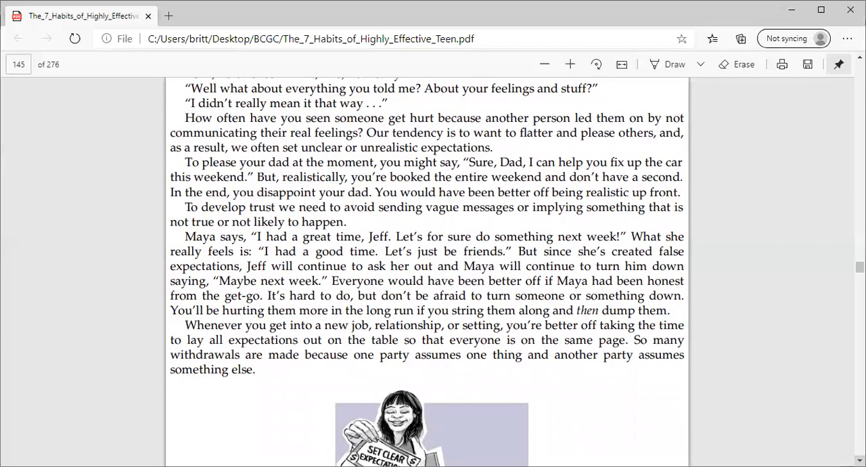
{"action": "mouse_move", "coordinate": [465, 332]}
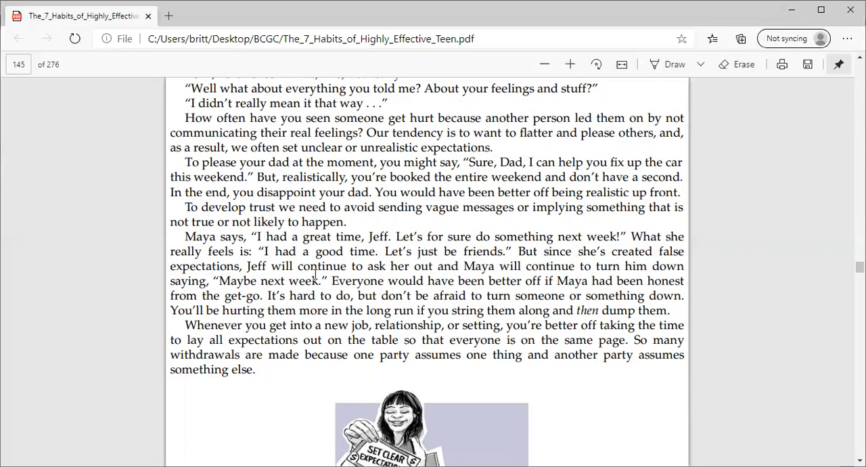
{"action": "scroll", "scroll_direction": "down", "scroll_amount": 3}
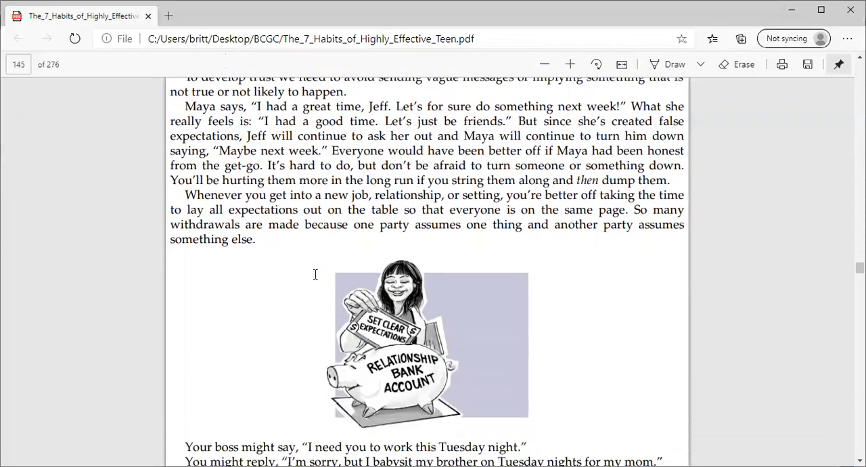
{"action": "scroll", "scroll_direction": "down", "scroll_amount": 3}
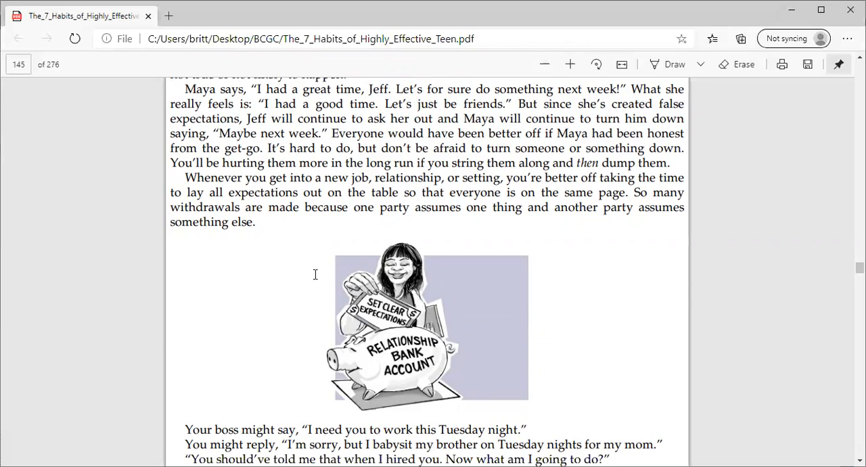
{"action": "scroll", "scroll_direction": "down", "scroll_amount": 3}
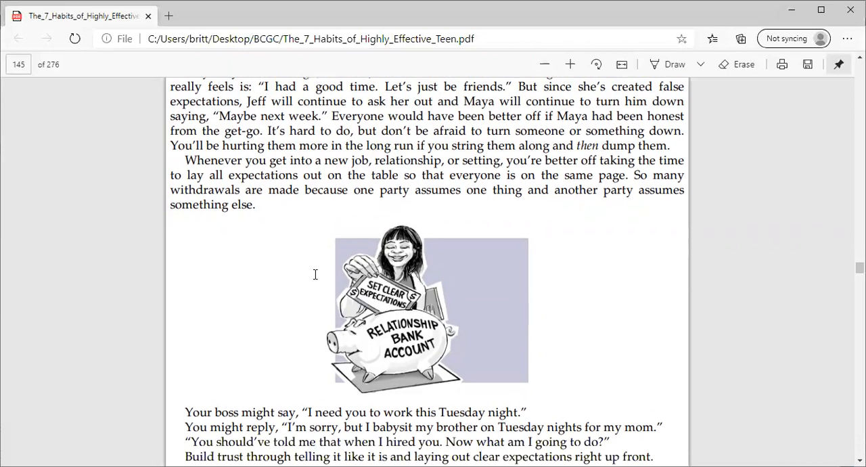
{"action": "scroll", "scroll_direction": "down", "scroll_amount": 3}
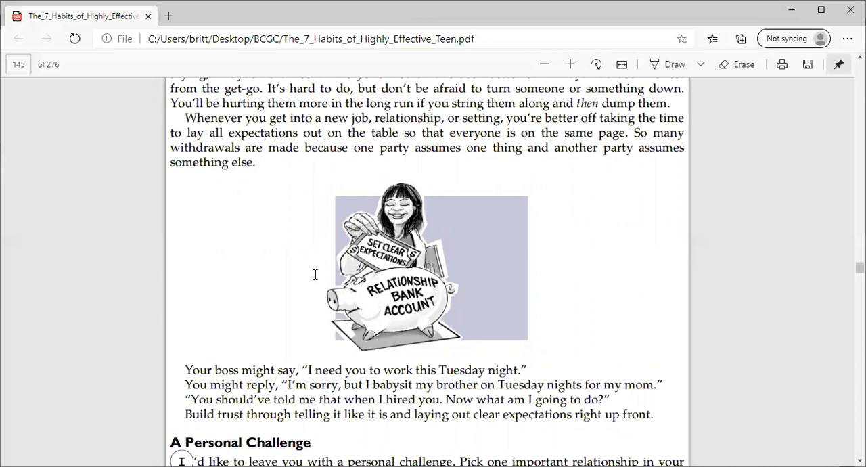
{"action": "scroll", "scroll_direction": "down", "scroll_amount": 3}
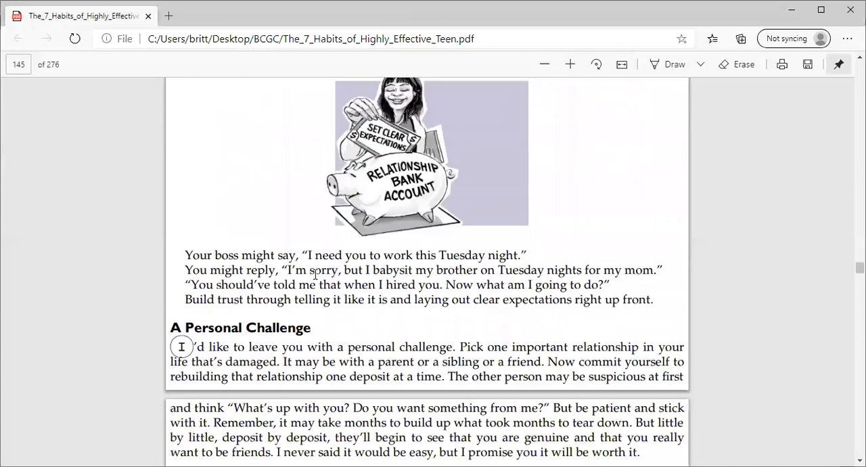
{"action": "scroll", "scroll_direction": "down", "scroll_amount": 3}
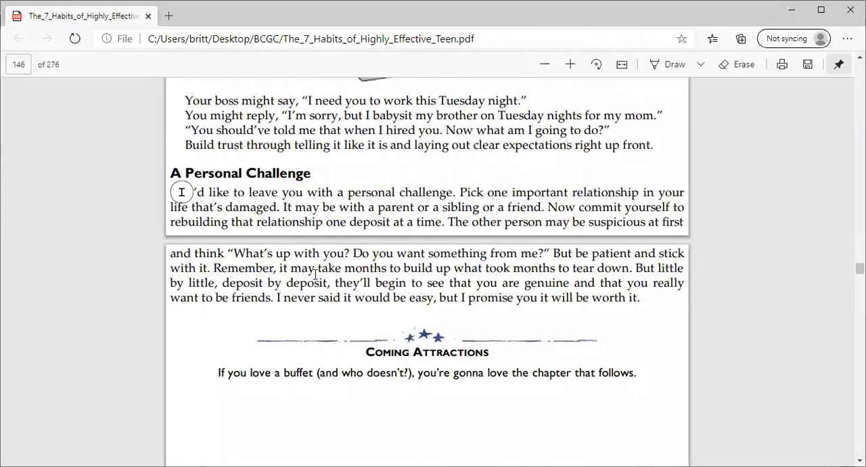